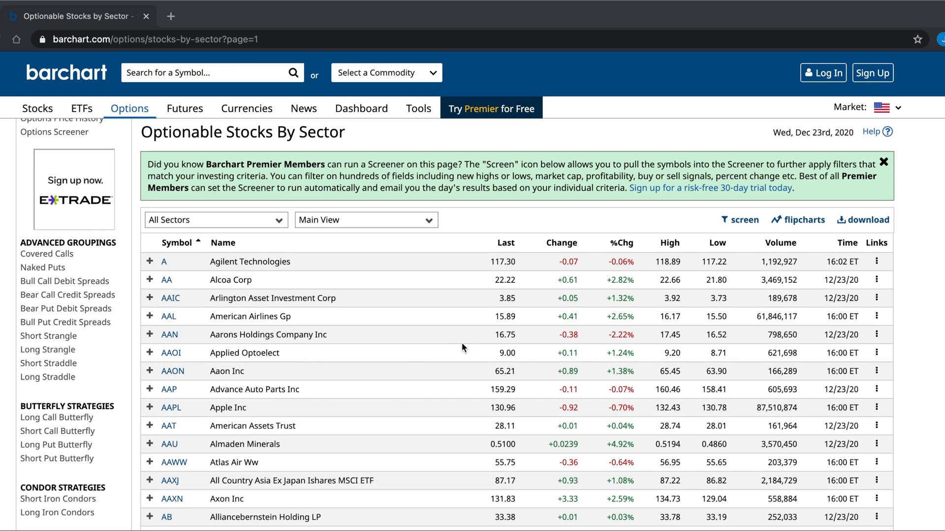
- Scroll through isOptionable.R, highlight the session and cookie token code, and inspect the scraped 4,382-row table
{"action": "scroll", "scroll_direction": "down", "scroll_amount": 3}
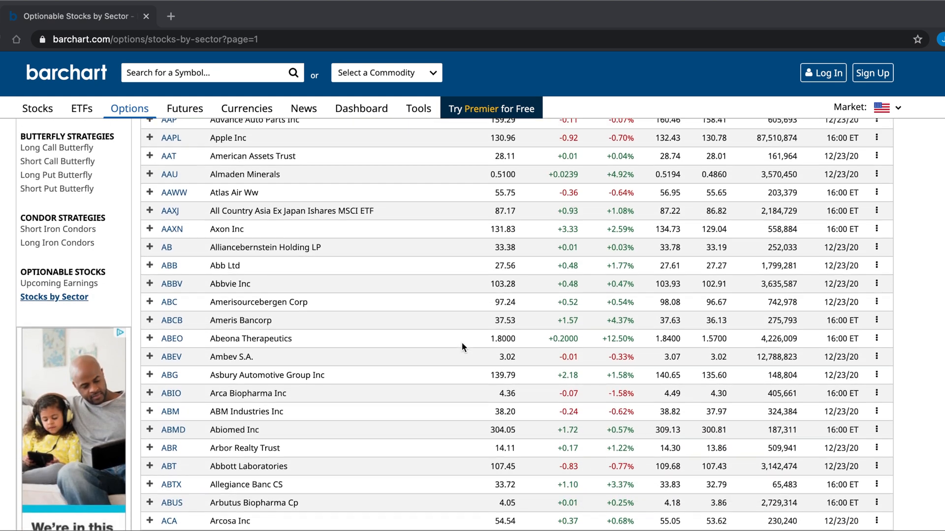
{"action": "scroll", "scroll_direction": "down", "scroll_amount": 3}
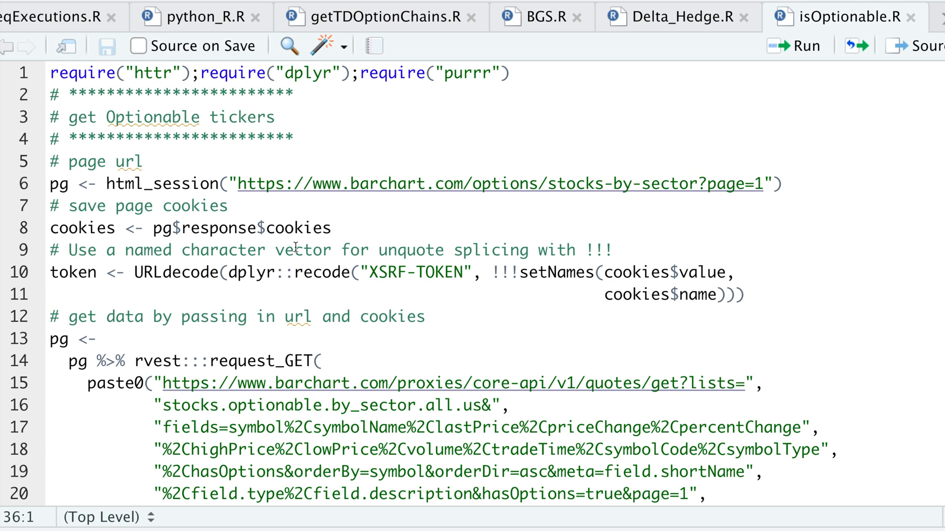
{"action": "mouse_move", "coordinate": [438, 291]}
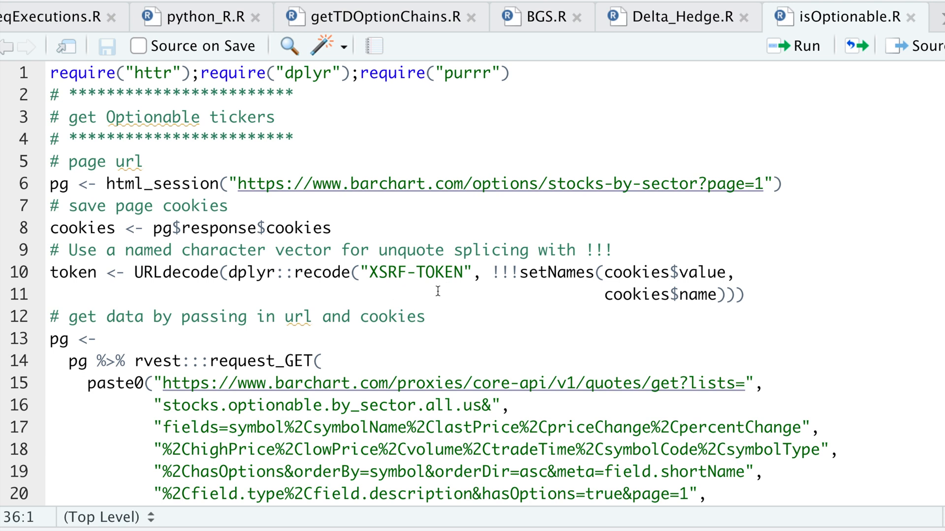
{"action": "mouse_move", "coordinate": [364, 297]}
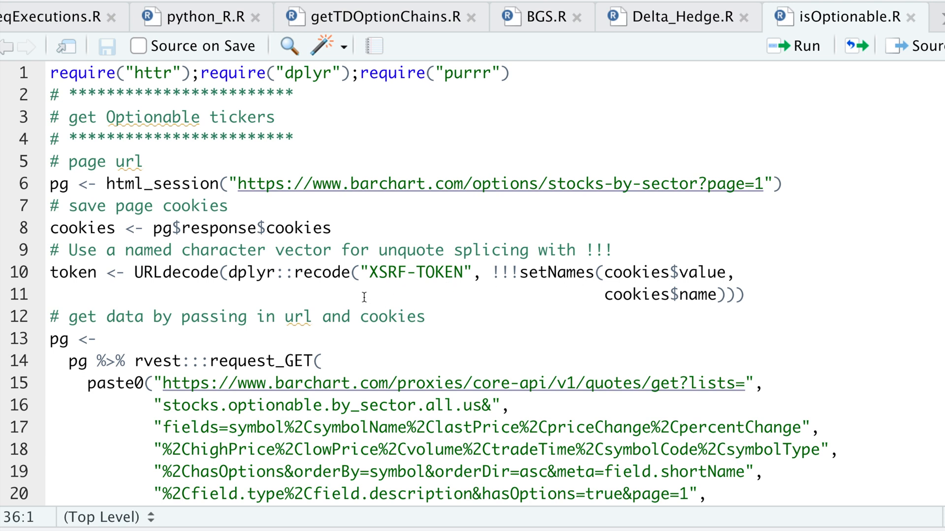
{"action": "scroll", "scroll_direction": "down", "scroll_amount": 3}
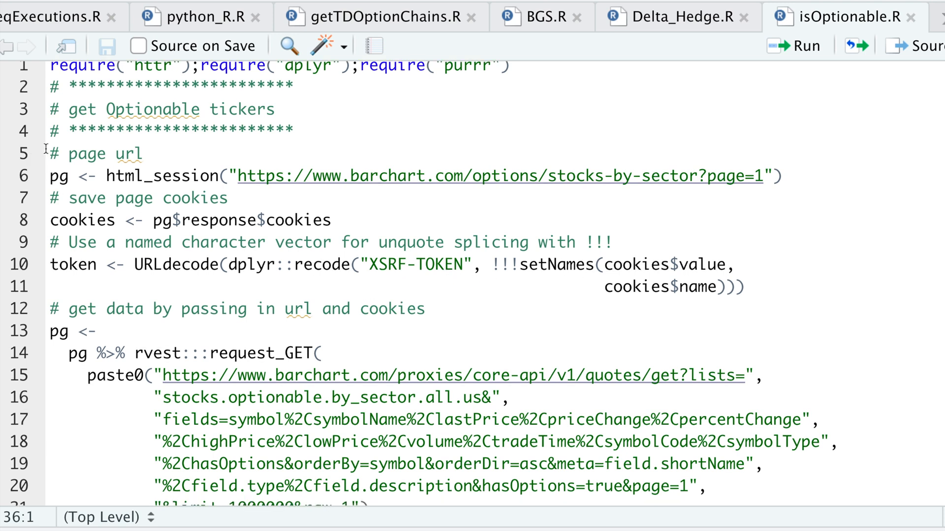
{"action": "left_click_drag", "start_coordinate": [49, 154], "coordinate": [745, 287]}
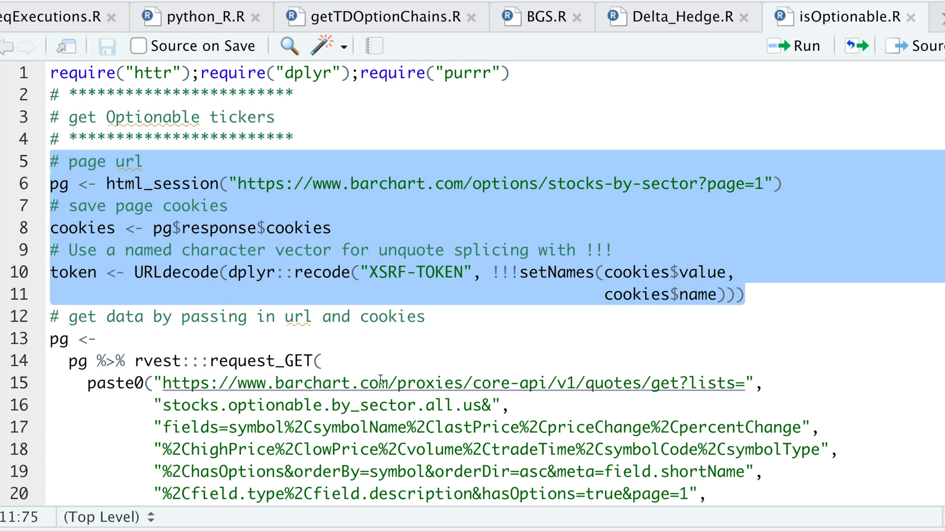
{"action": "scroll", "scroll_direction": "down", "scroll_amount": 3}
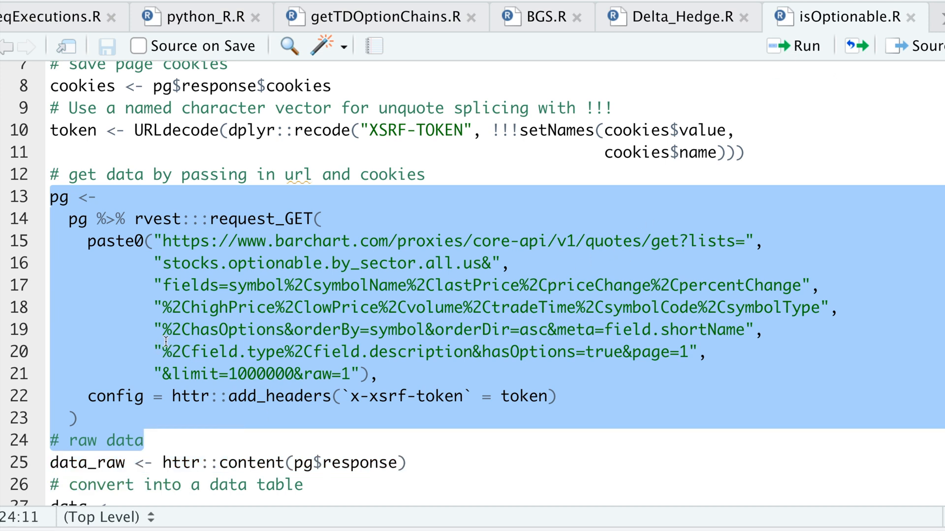
{"action": "mouse_move", "coordinate": [383, 319]}
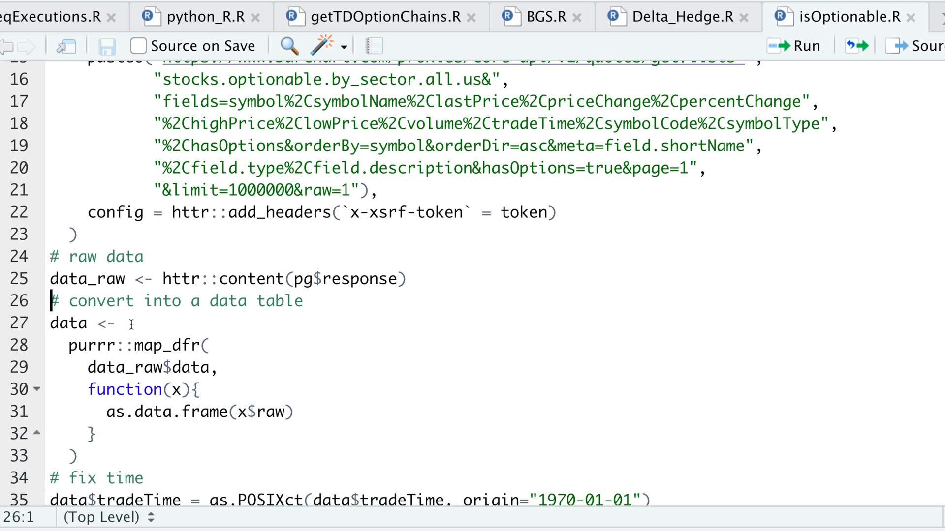
{"action": "left_click_drag", "start_coordinate": [51, 301], "coordinate": [75, 456]}
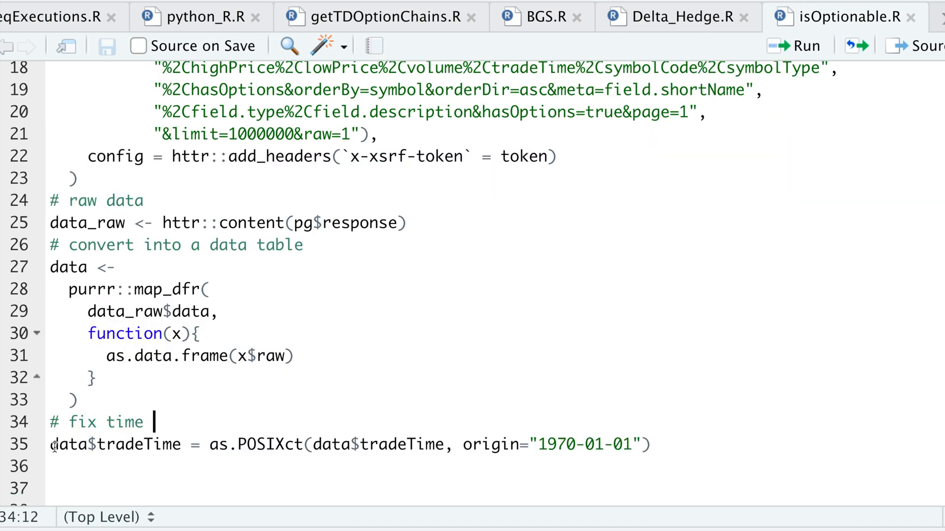
{"action": "double_click", "coordinate": [70, 445]}
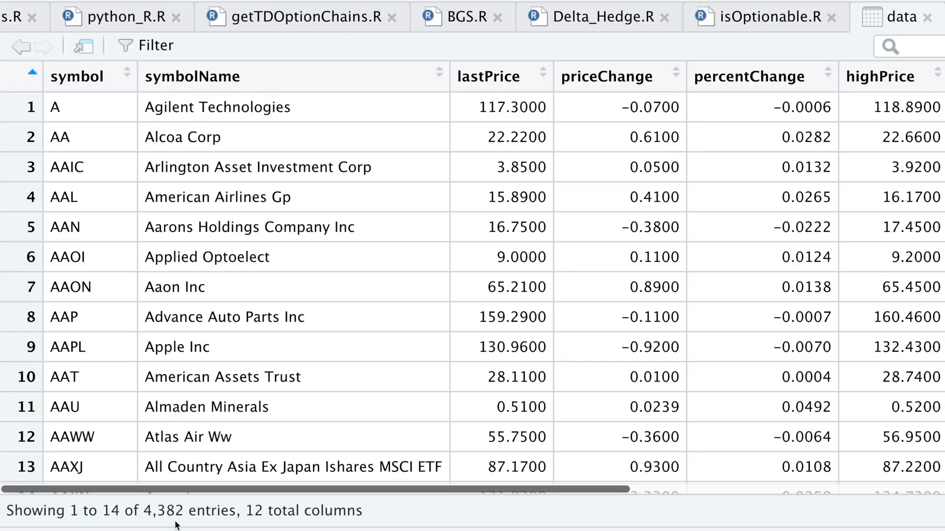
{"action": "mouse_move", "coordinate": [421, 355]}
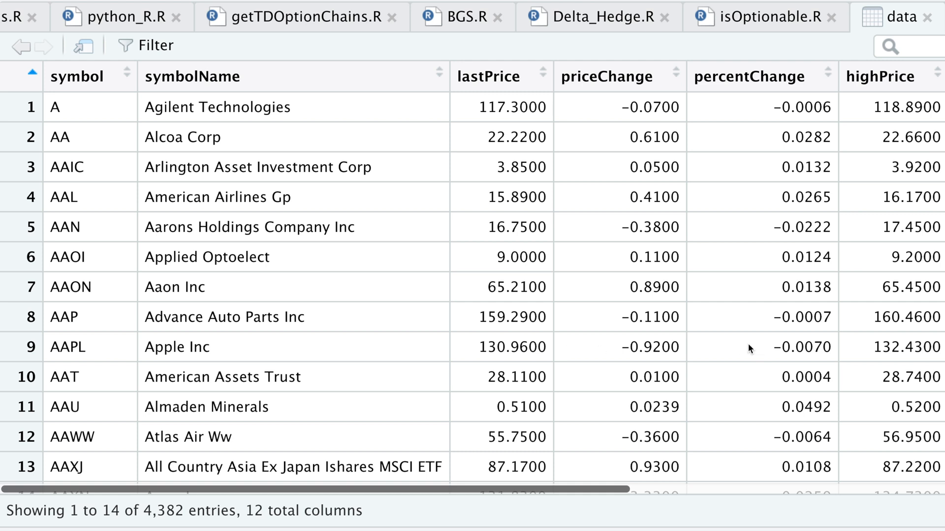
{"action": "mouse_move", "coordinate": [750, 336]}
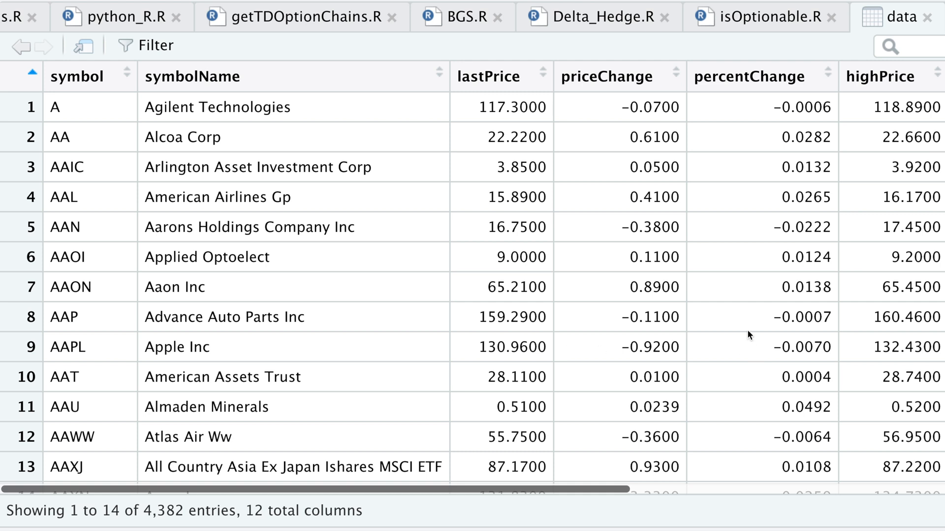
{"action": "mouse_move", "coordinate": [498, 365]}
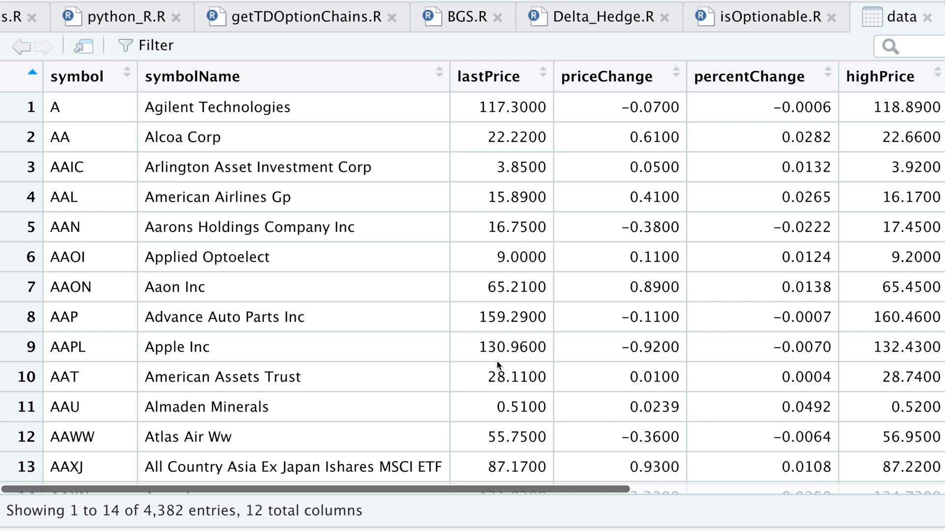
{"action": "mouse_move", "coordinate": [759, 413]}
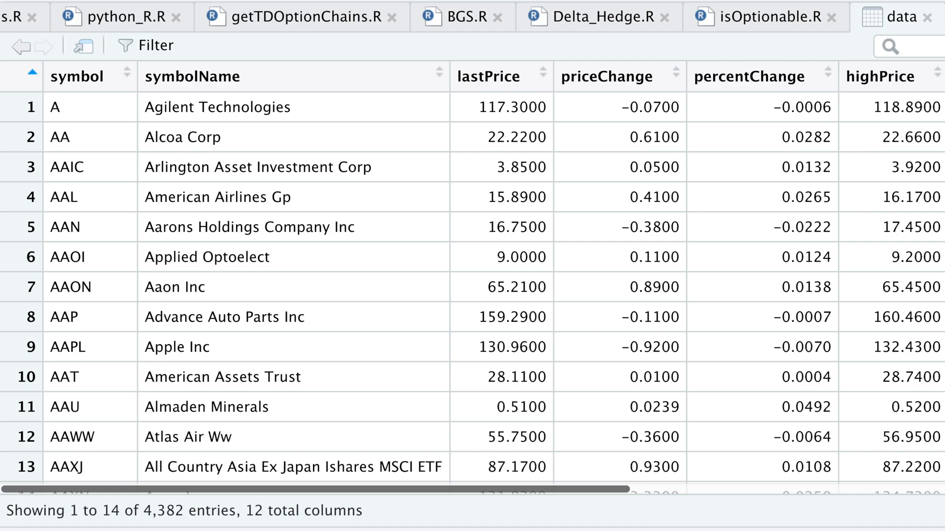
- Inspect the Barchart stocks page and show its Sources panel with the debugger
{"action": "right_click", "coordinate": [474, 242]}
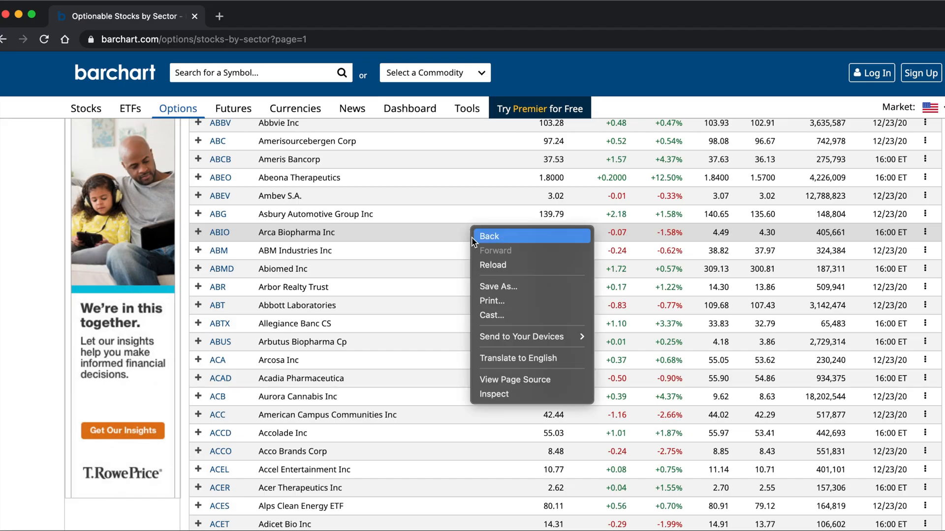
{"action": "left_click", "coordinate": [493, 394]}
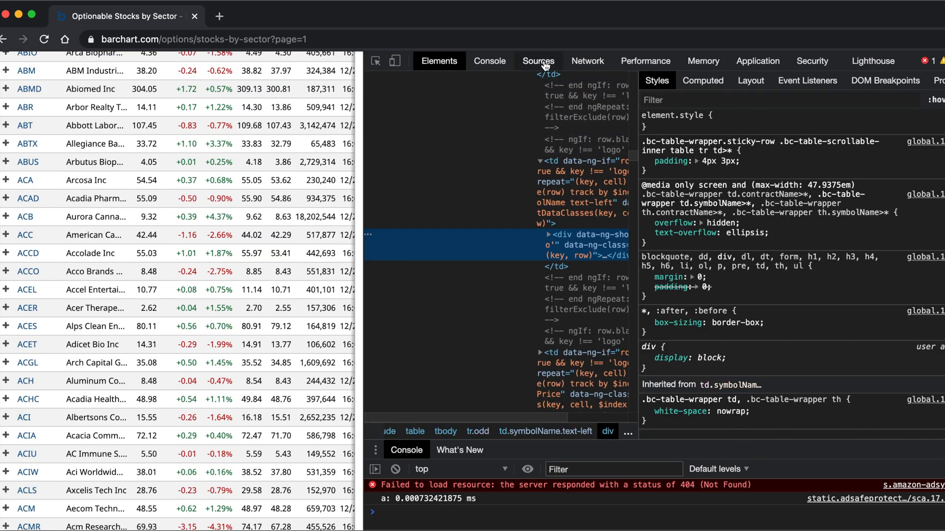
{"action": "left_click", "coordinate": [536, 61]}
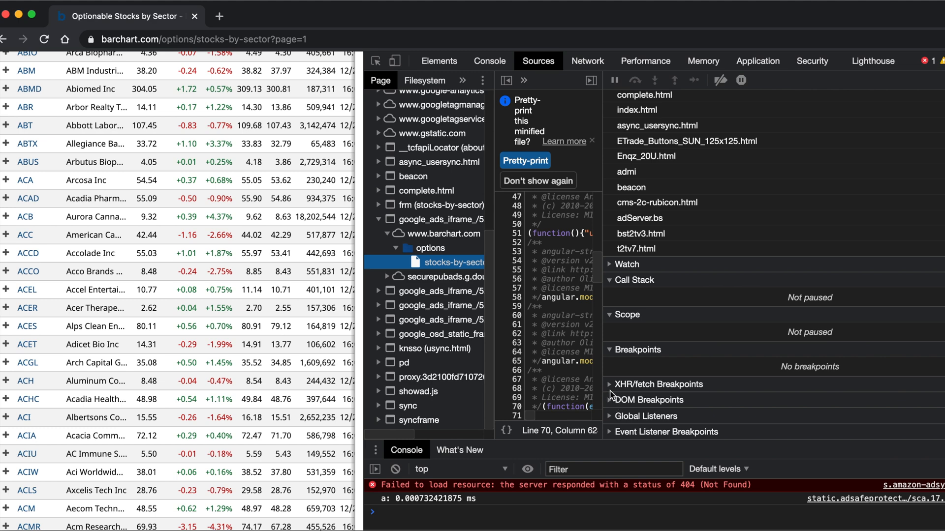
{"action": "mouse_move", "coordinate": [612, 394]}
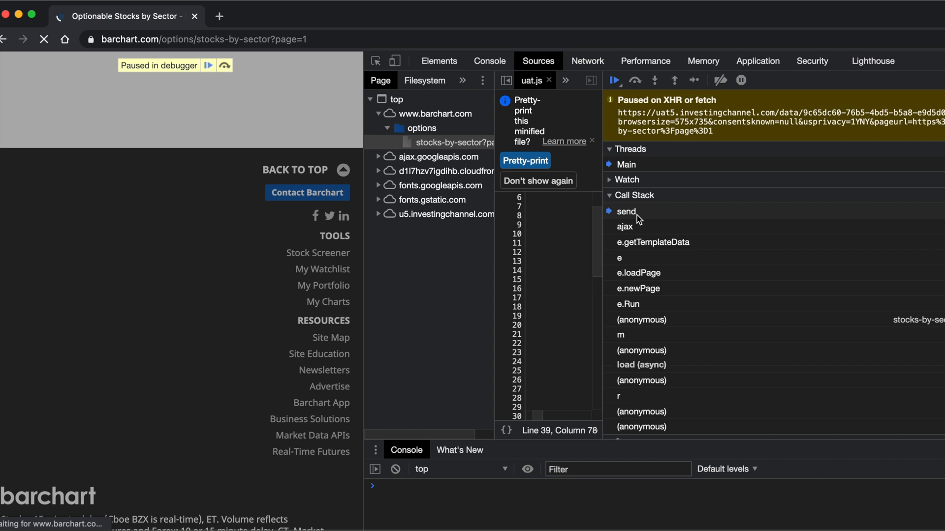
{"action": "mouse_move", "coordinate": [613, 79]}
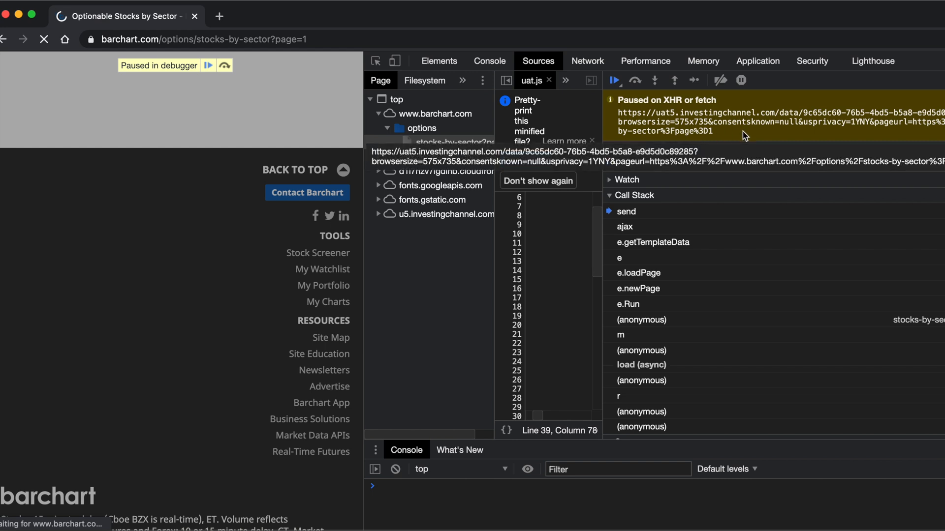
- Resume the paused Barchart reload twice to step to the next intercepted XHR/fetch request
{"action": "left_click", "coordinate": [614, 80]}
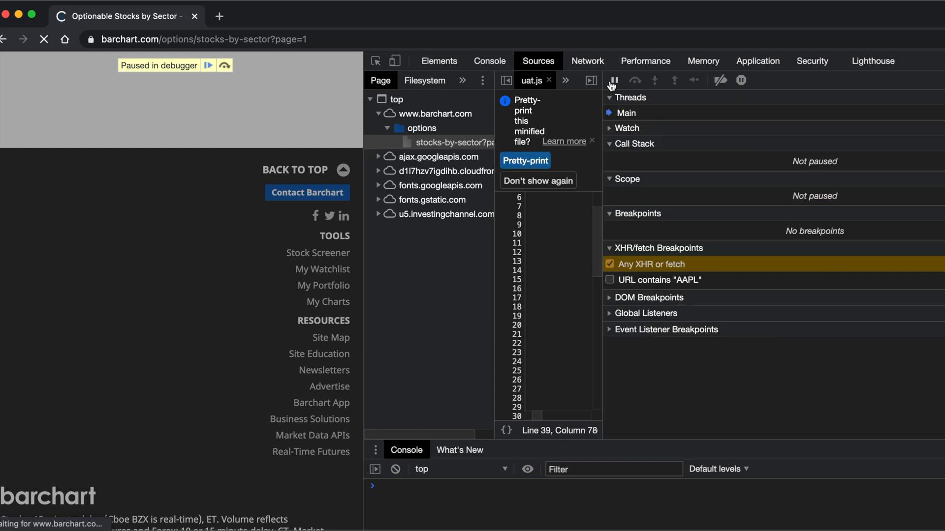
{"action": "left_click", "coordinate": [612, 80]}
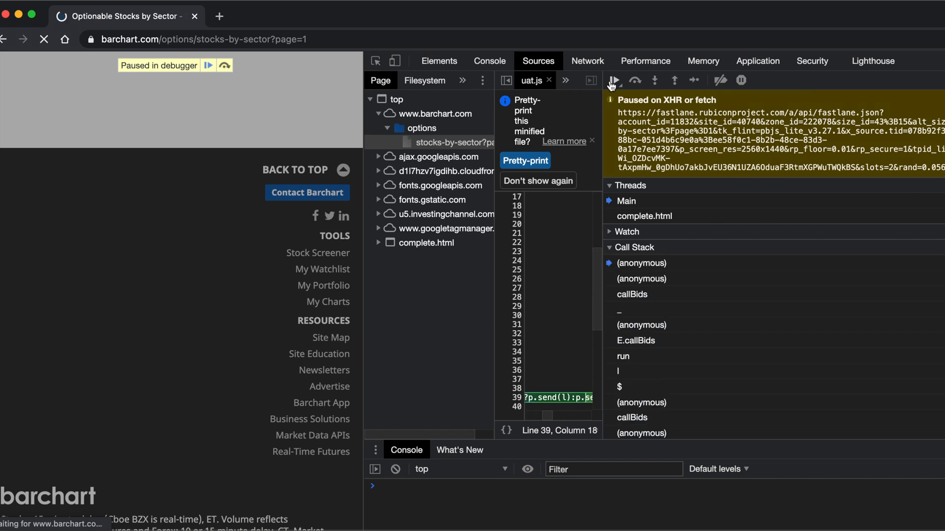
{"action": "mouse_move", "coordinate": [612, 80]}
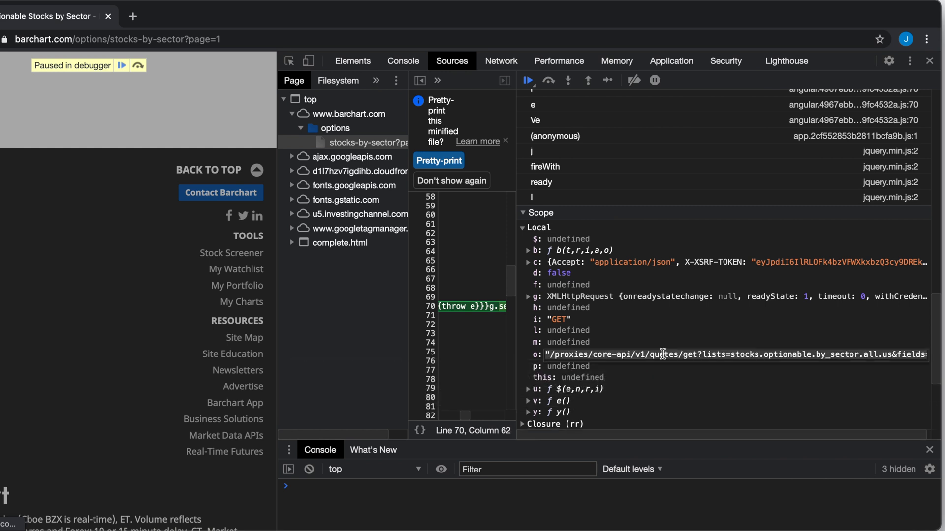
{"action": "mouse_move", "coordinate": [687, 344]}
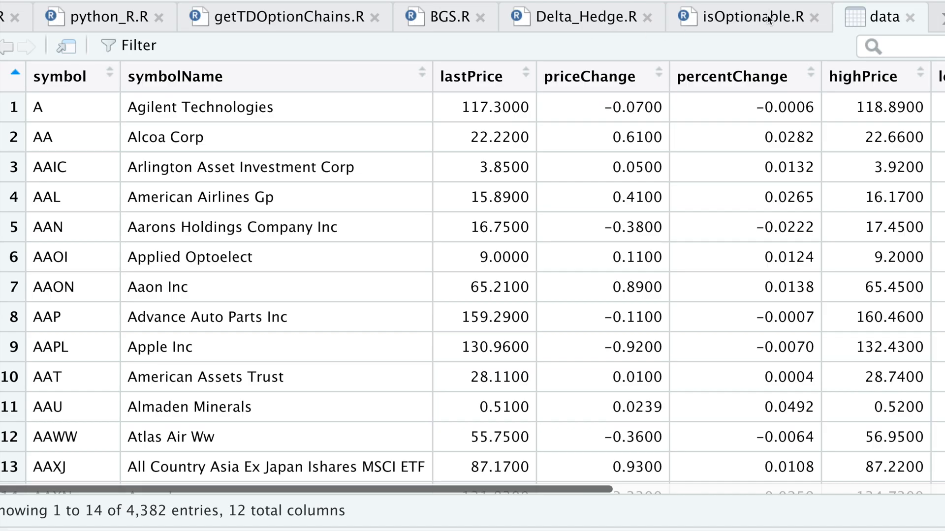
- Paste the core-api quotes URL on line 24 of isOptionable.R and select that line
{"action": "left_click", "coordinate": [745, 17]}
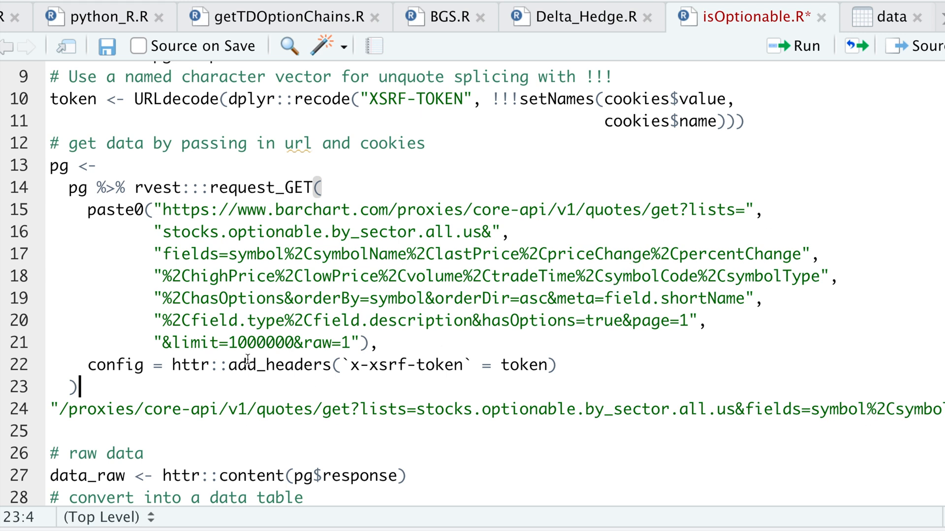
{"action": "triple_click", "coordinate": [266, 410]}
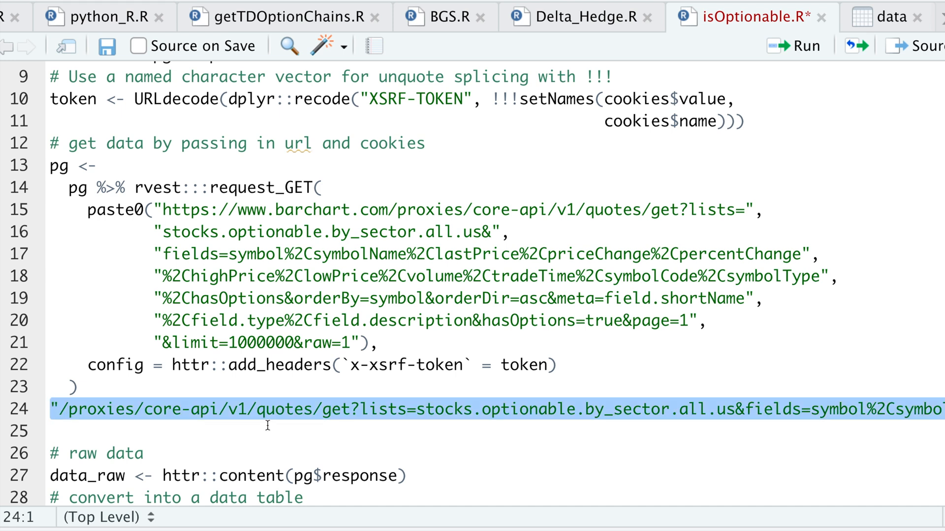
{"action": "mouse_move", "coordinate": [394, 353]}
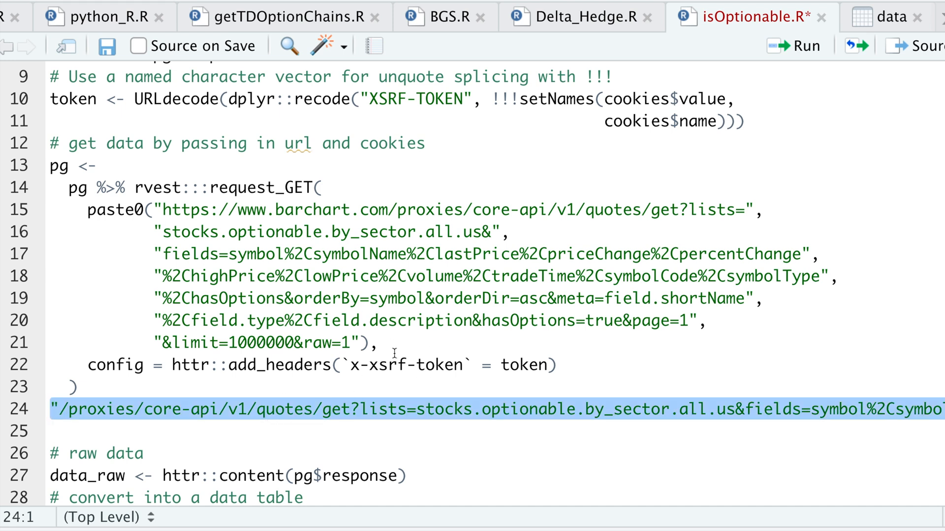